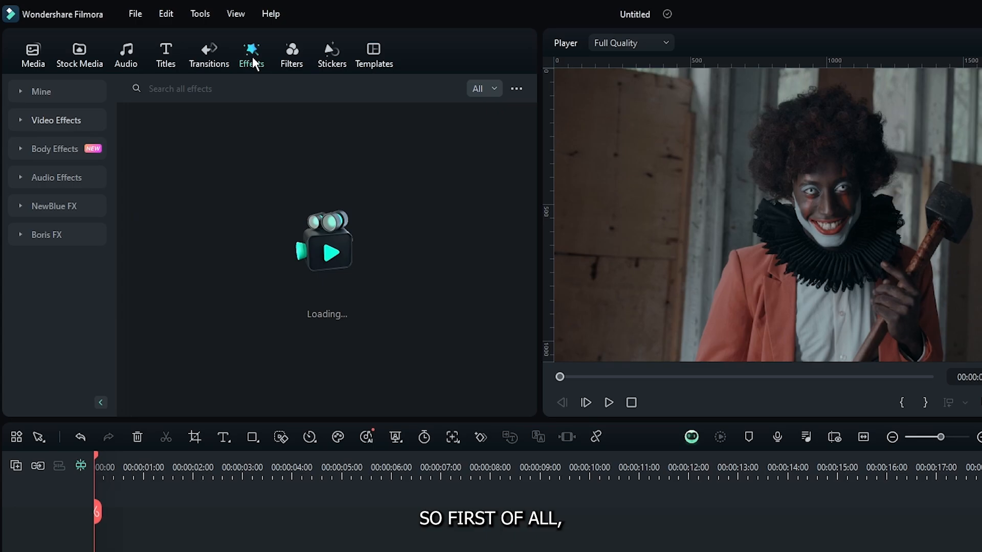
Apply the Halloween Eyeball and Rose body effects to the clown clip.
click(55, 150)
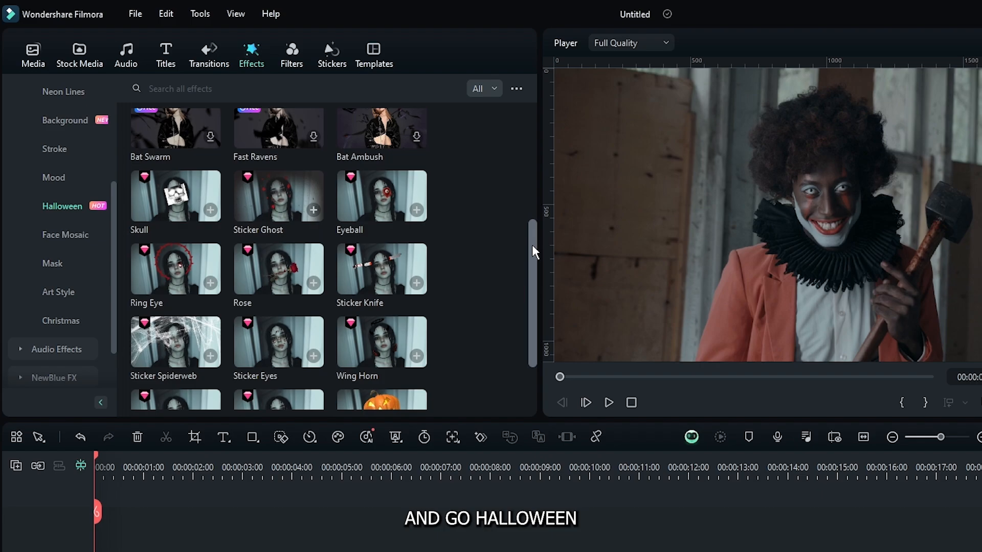
scroll(up, 3)
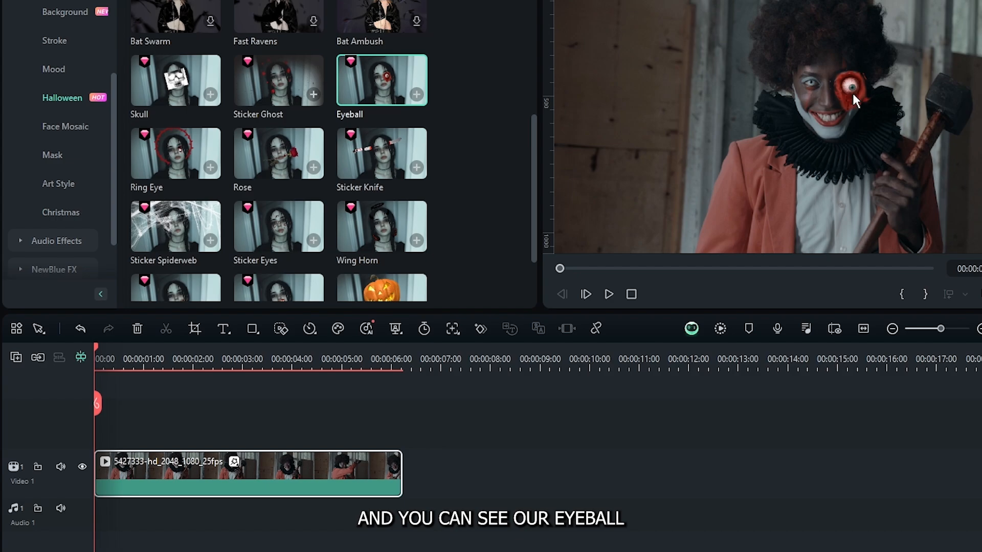
mouse_move(643, 129)
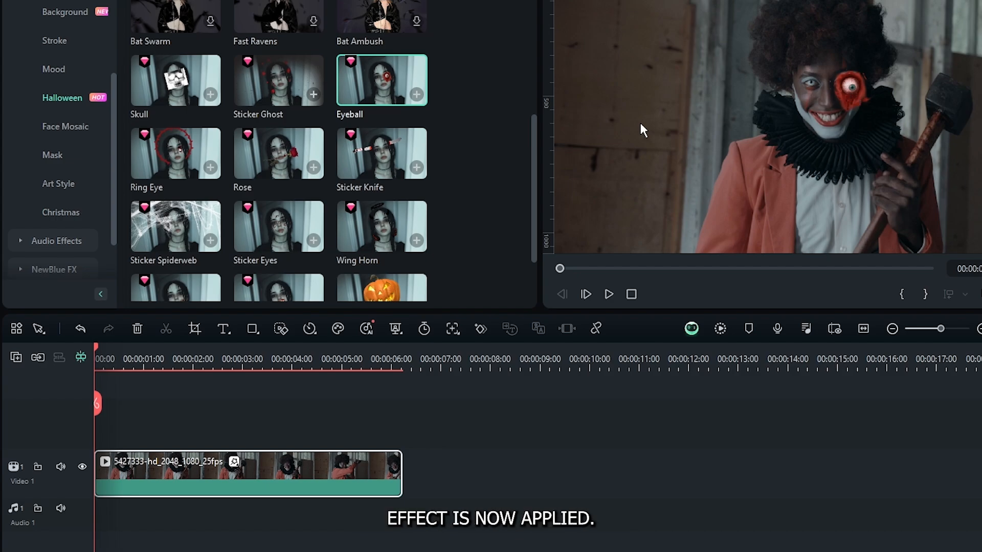
click(278, 153)
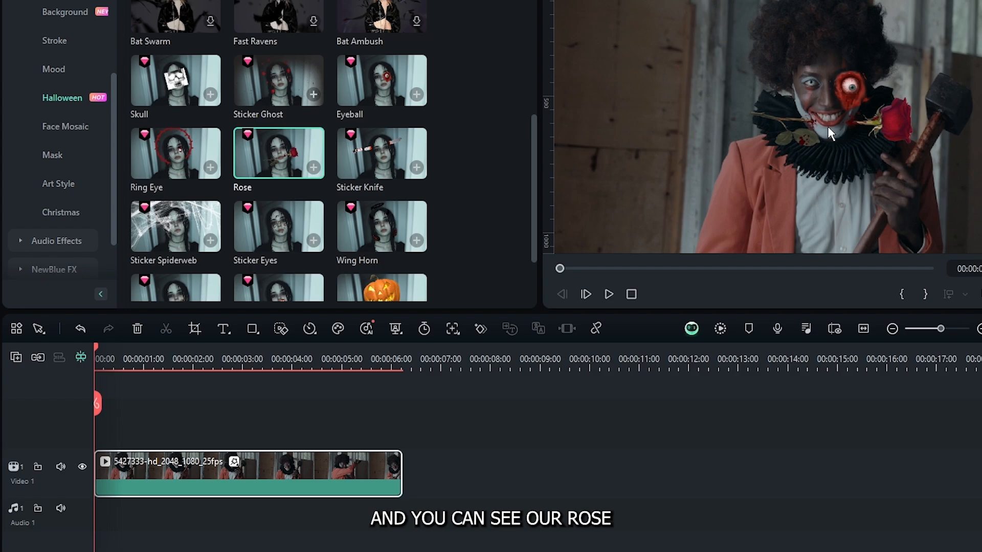
click(606, 295)
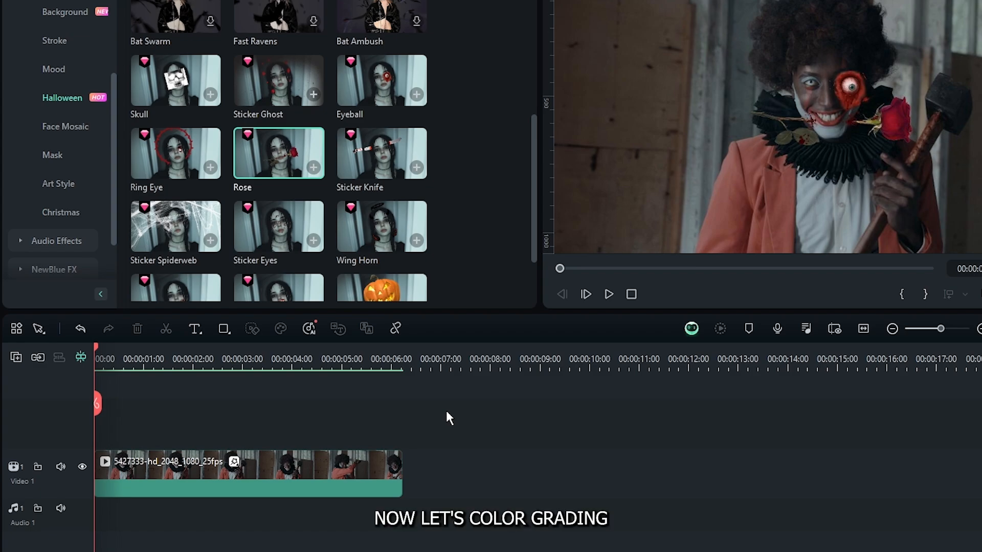
Search the filters for 'horror' to find the green Eerie Glow filter.
click(291, 52)
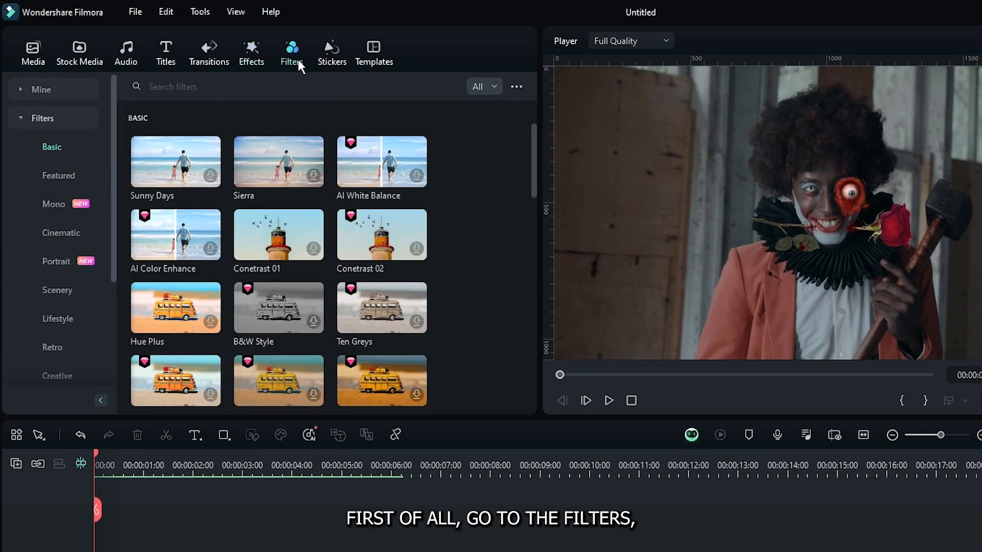
click(250, 86)
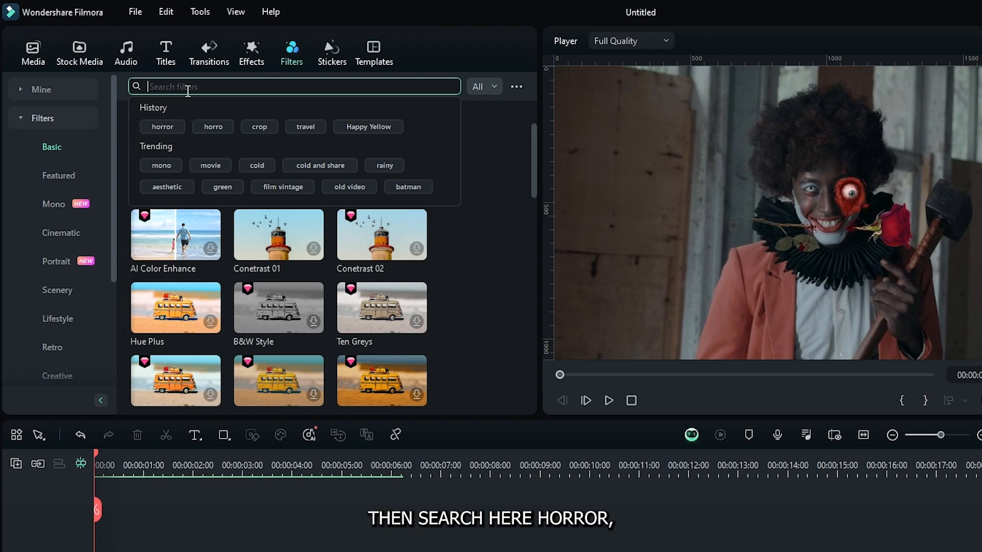
text(horror)
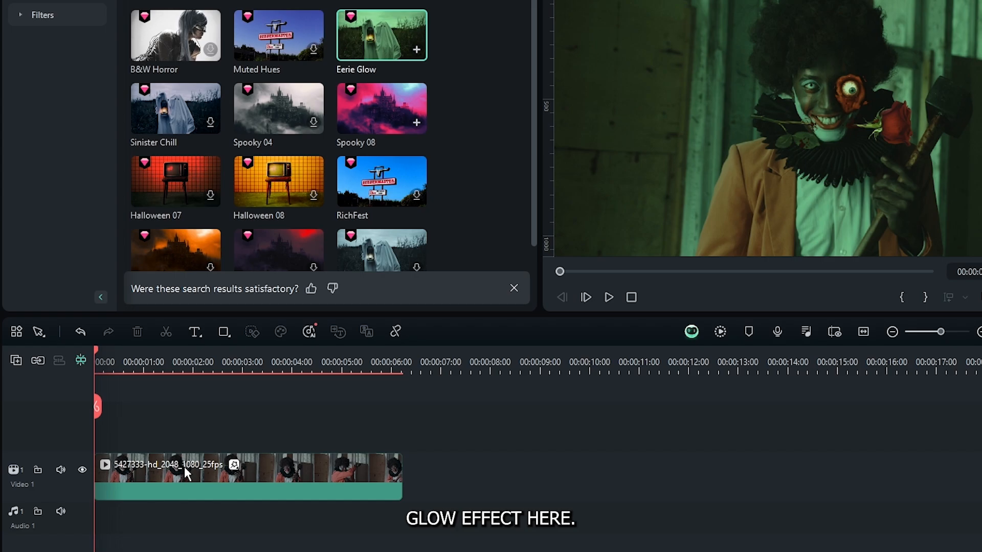
mouse_move(707, 135)
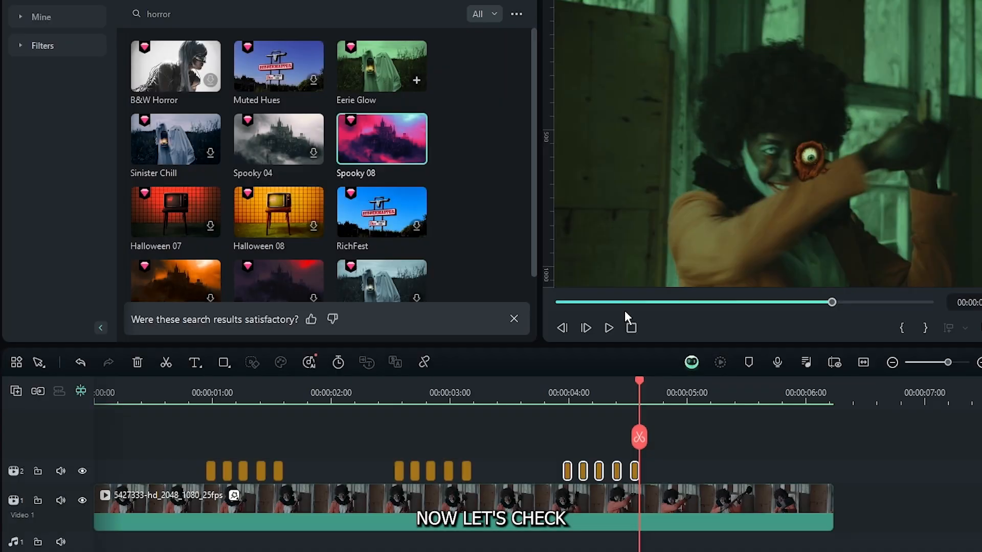
Stop the preview of the Spooky 08 flicker bursts and return to the start.
click(607, 328)
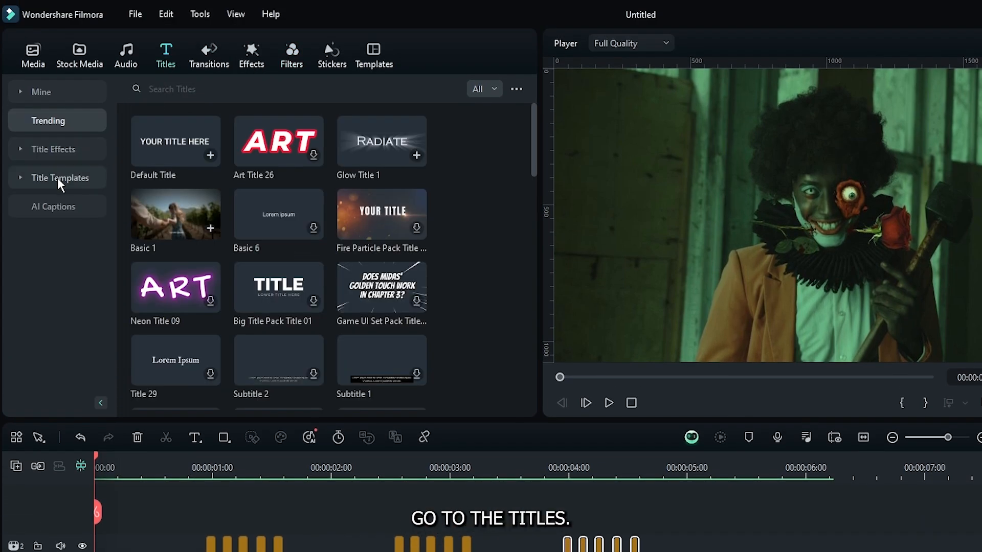
Browse the Halloween title templates to the Extreme Fear Title 15.
click(61, 177)
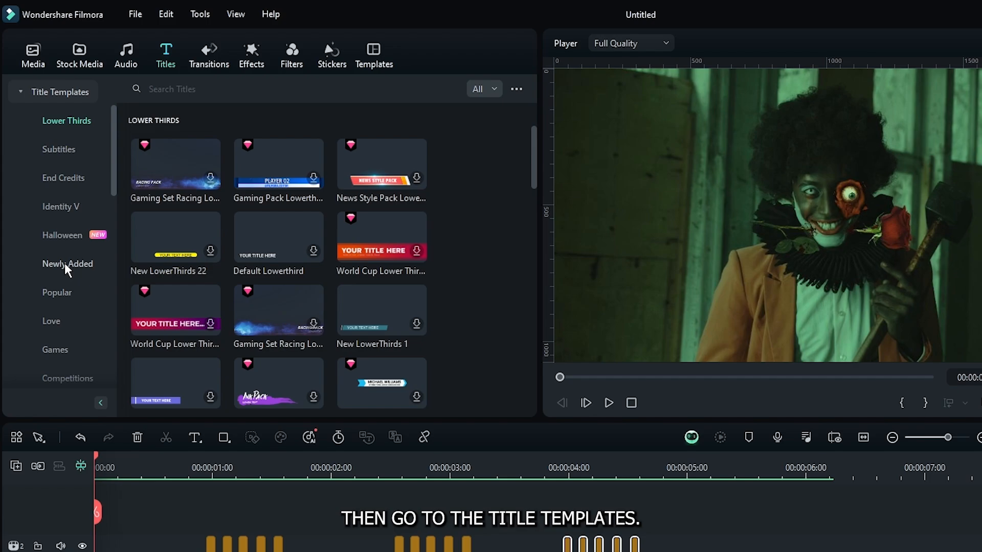
click(62, 236)
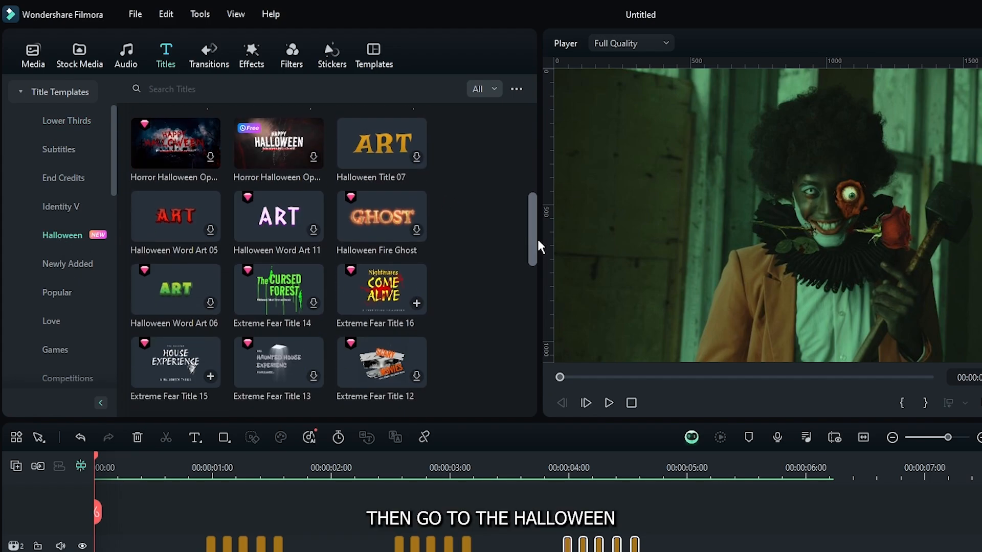
scroll(down, 3)
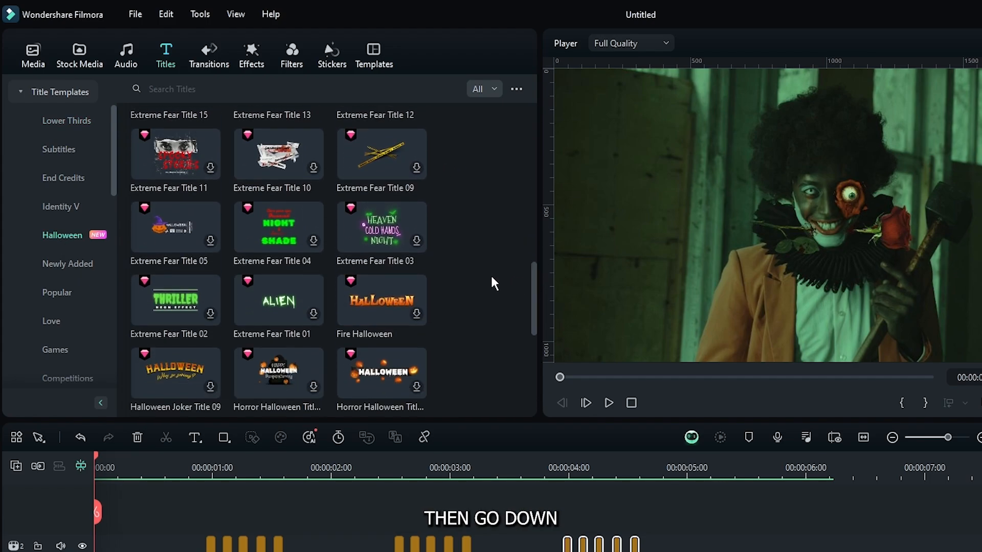
scroll(up, 3)
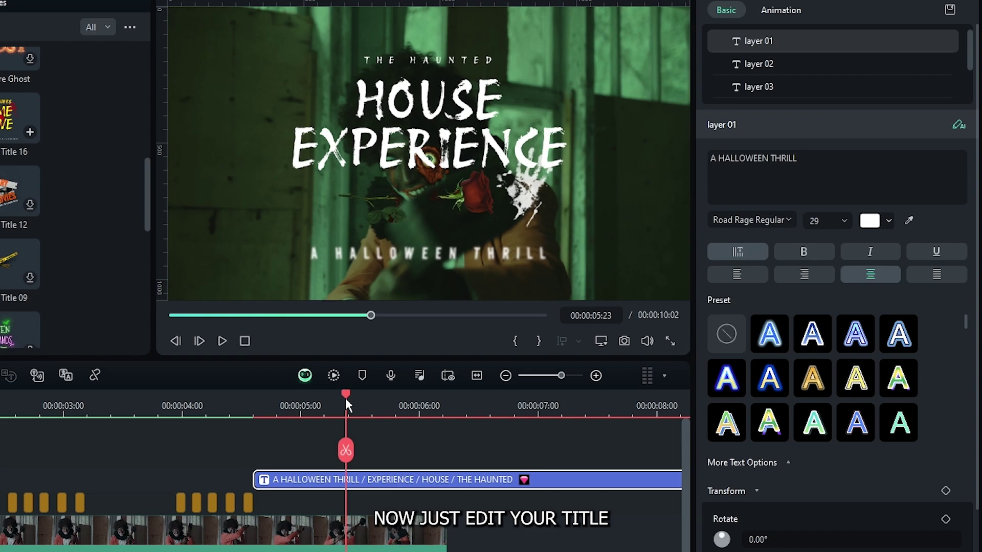
Retype the title layers to read HUANTED HOUSE with an 'A FILM' credit line.
click(757, 63)
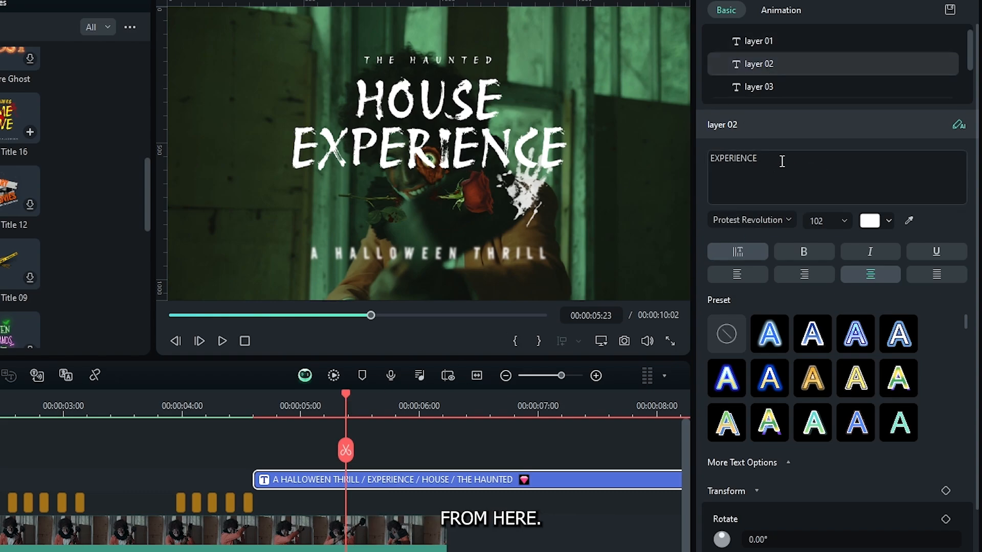
text(Ho)
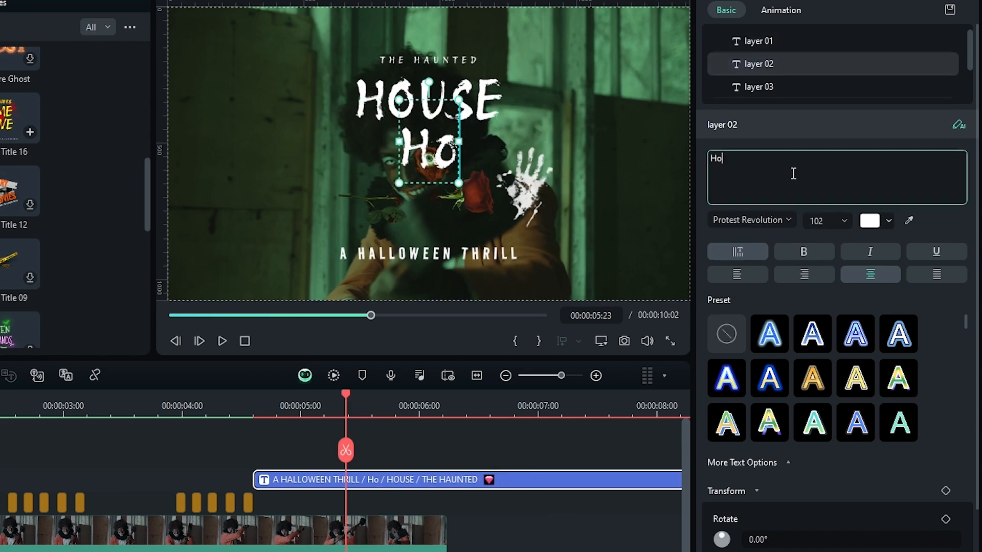
click(757, 86)
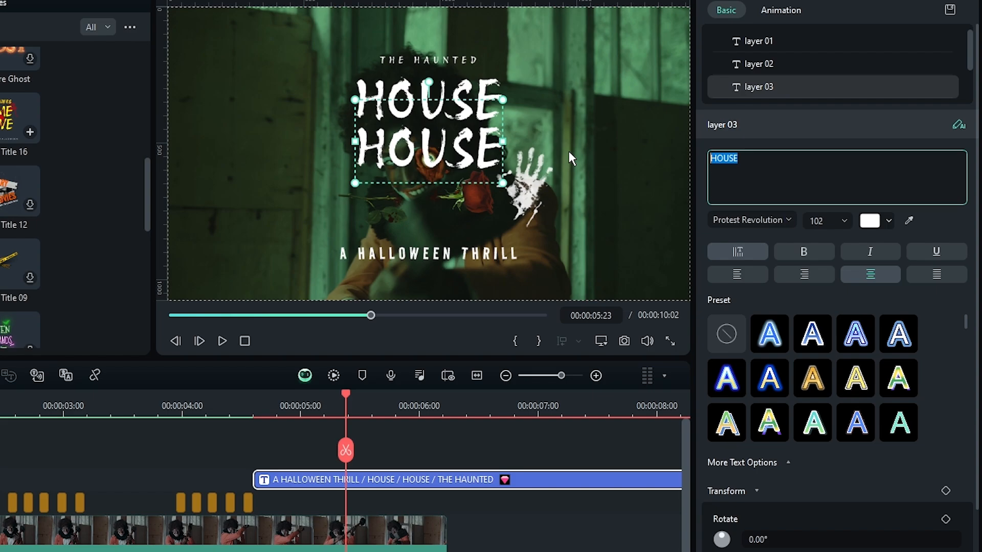
click(757, 41)
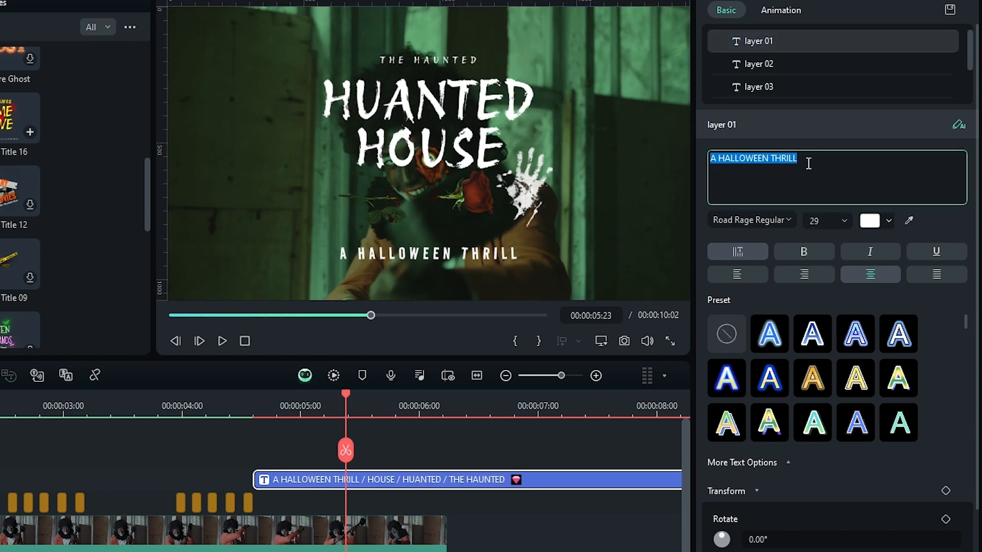
text(A FILM)
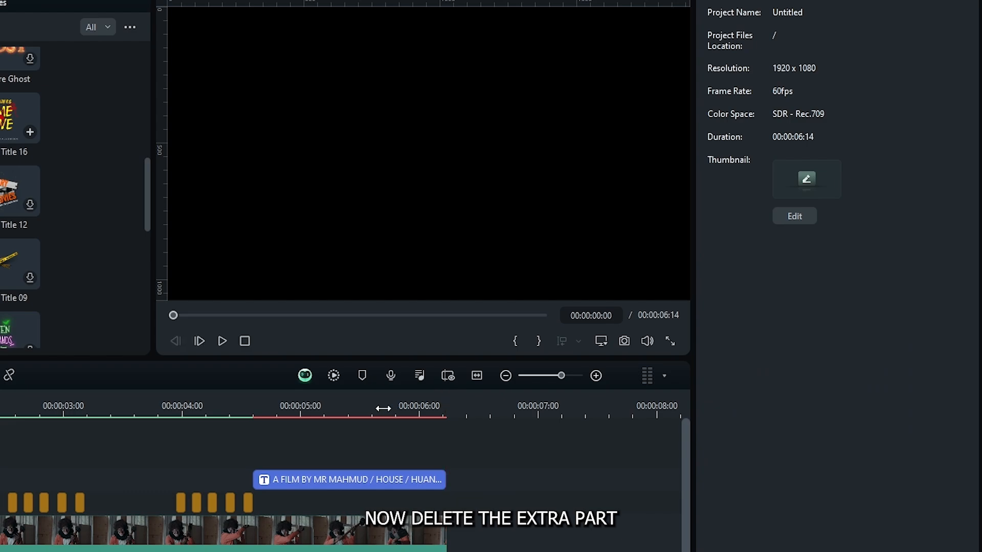
click(333, 375)
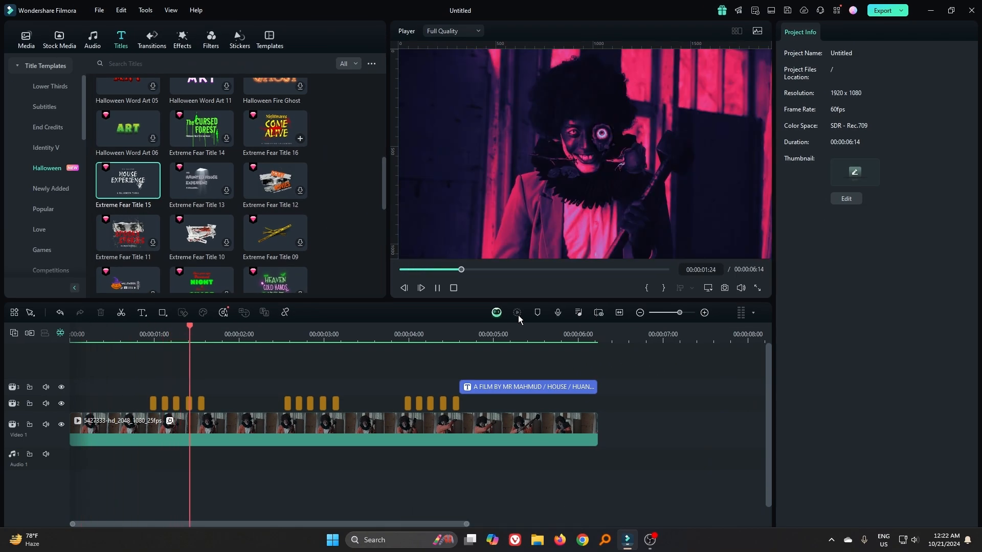
click(357, 334)
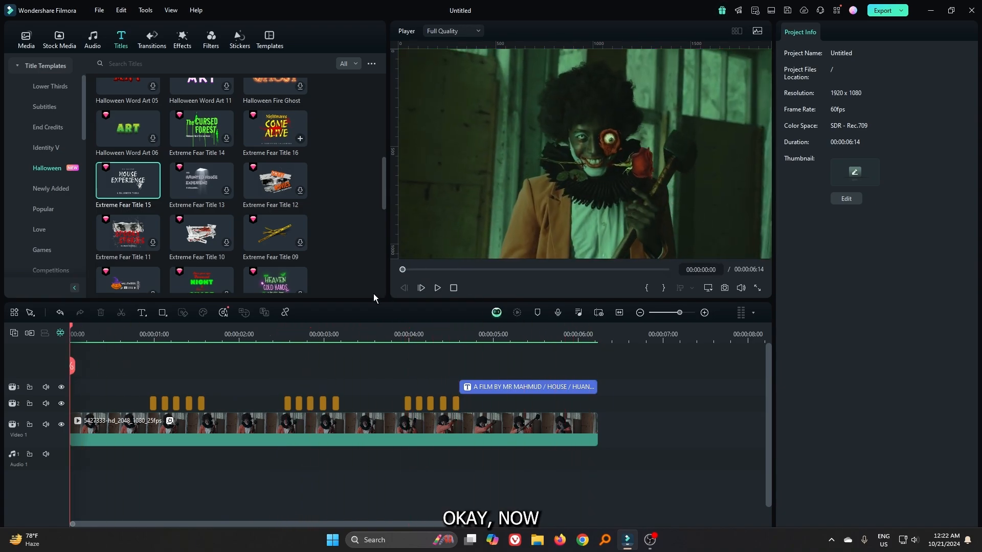
Search sound effects for 'glitch' and place Glitch Noise 02 copies along the clip.
click(92, 38)
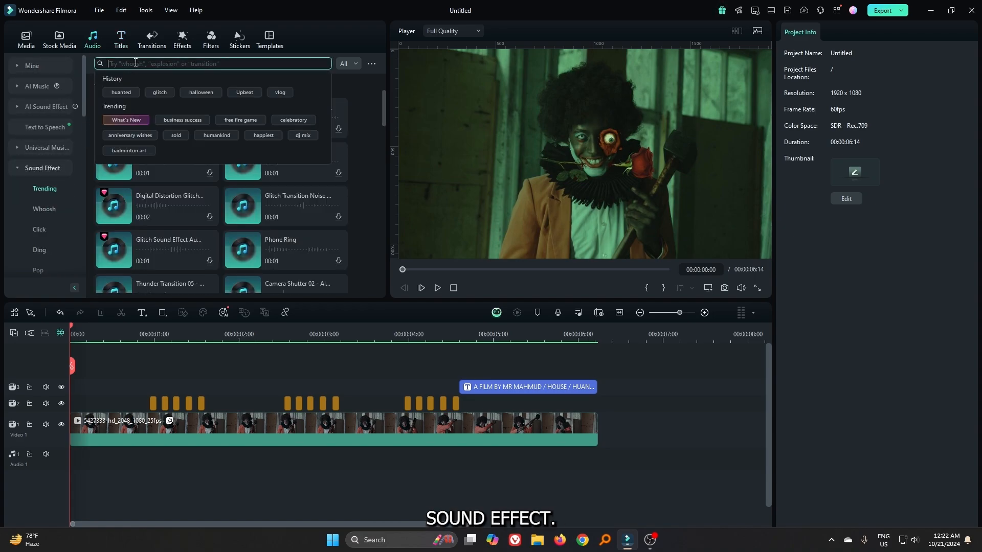
text(glitch)
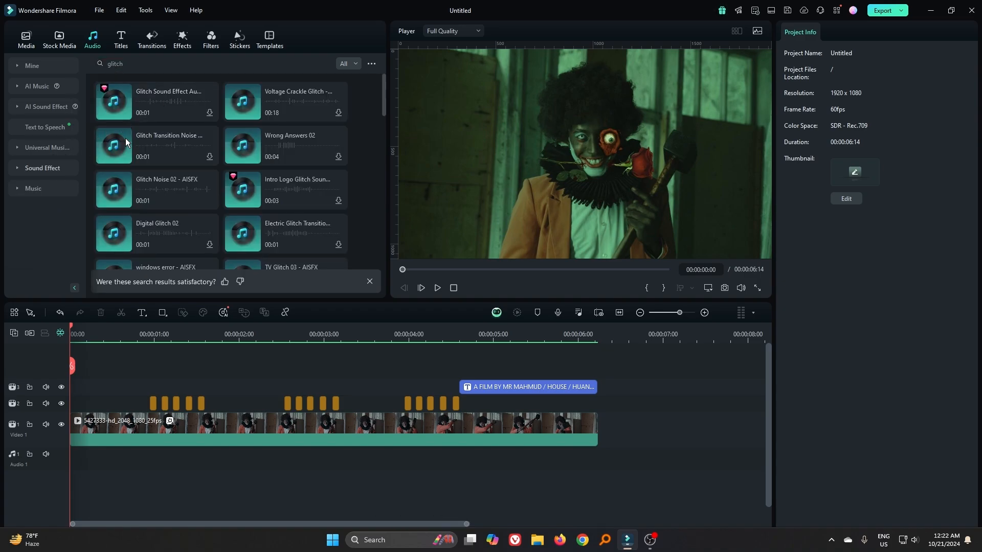
mouse_move(132, 193)
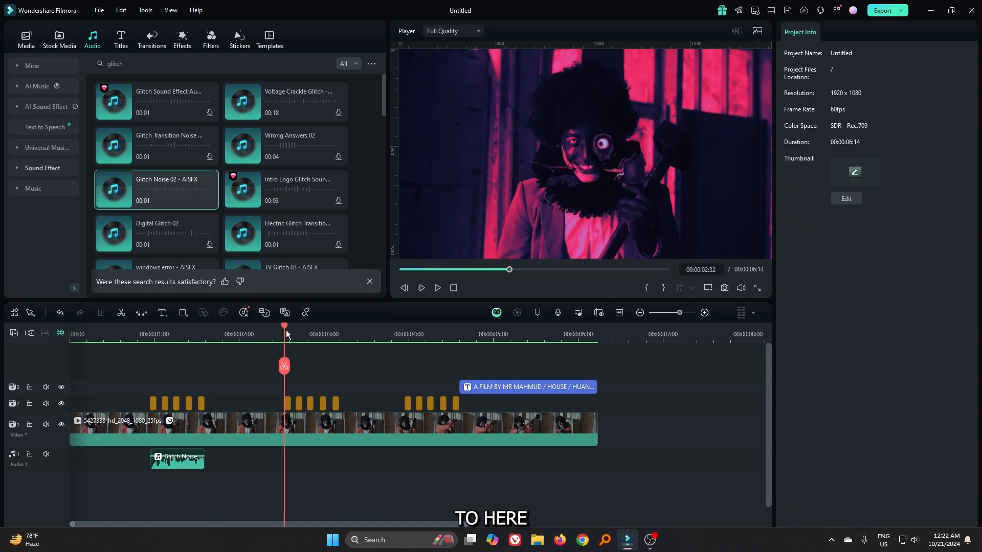
click(176, 458)
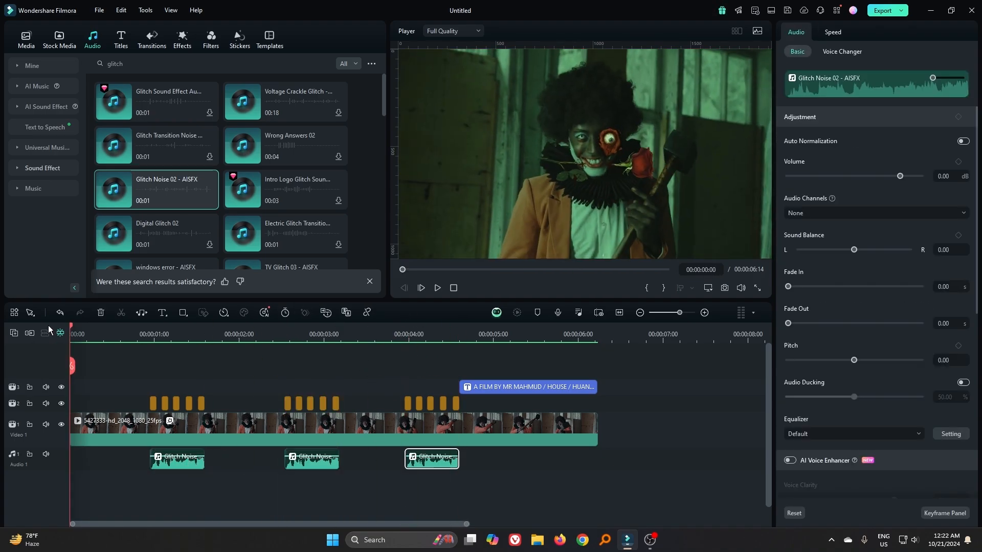
Search the music library for haunted tracks to add Haunted Halloween.
click(33, 188)
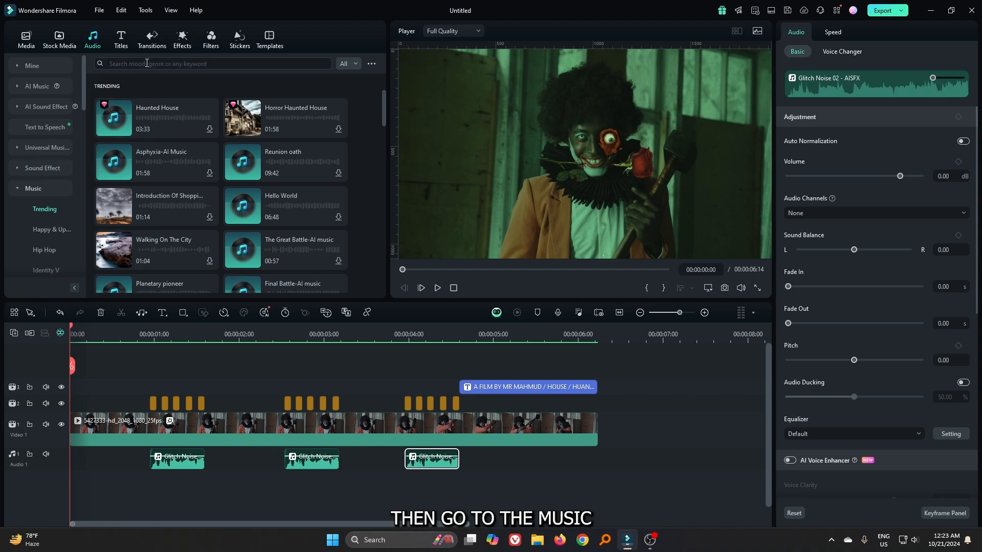
click(213, 63)
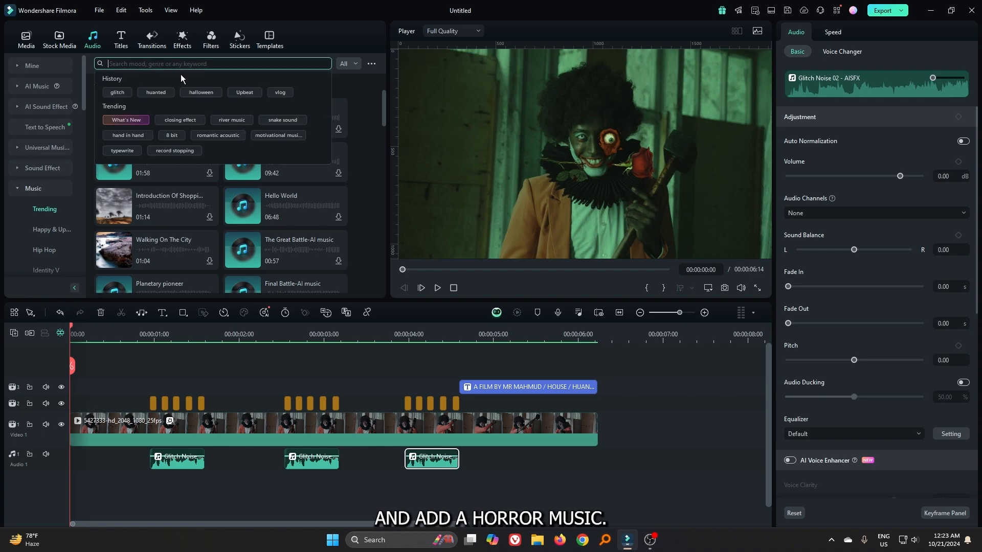
click(156, 92)
text(haunted)
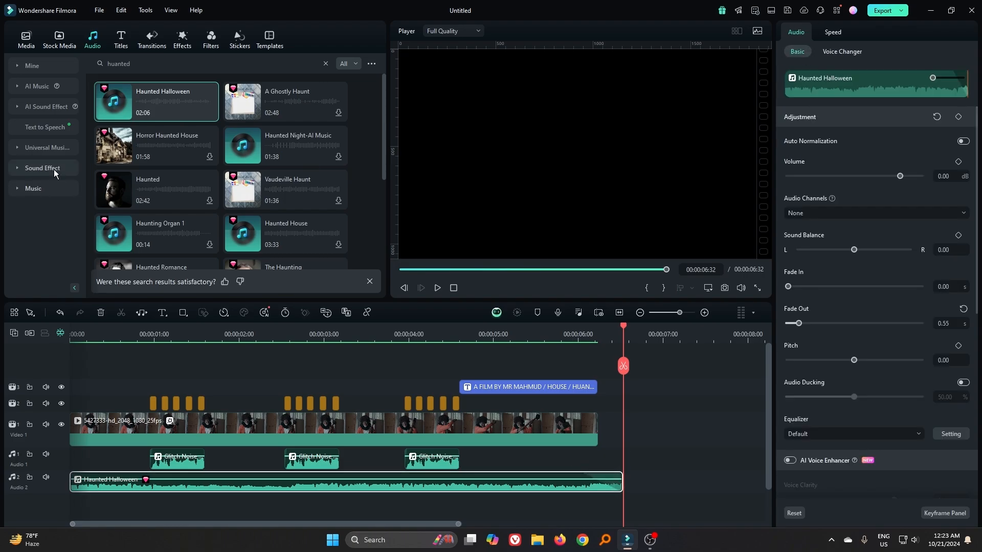
click(213, 63)
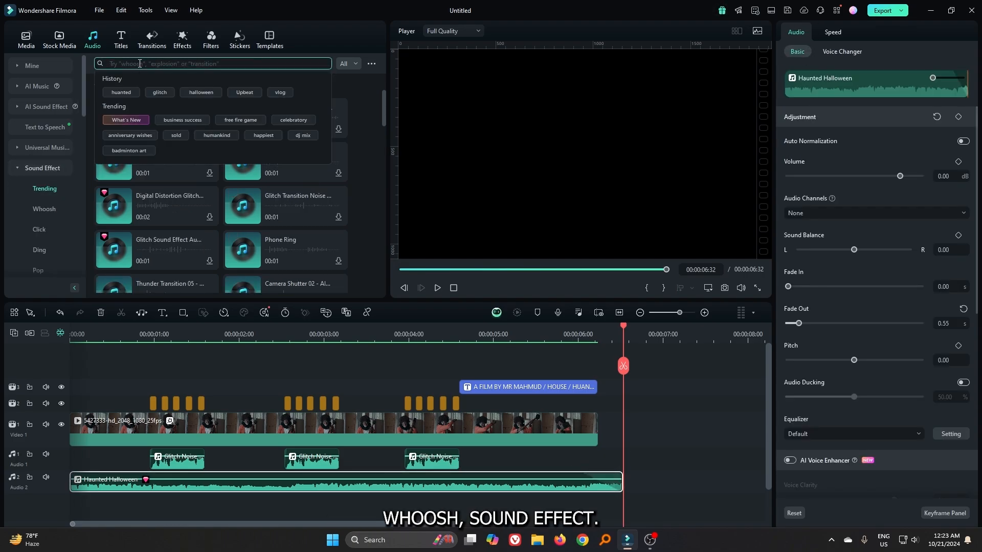
Add Cinematic Whoosh Simple Hard at -6.56 dB with 0.75 s fade-out, then play the final preview.
text(whoose)
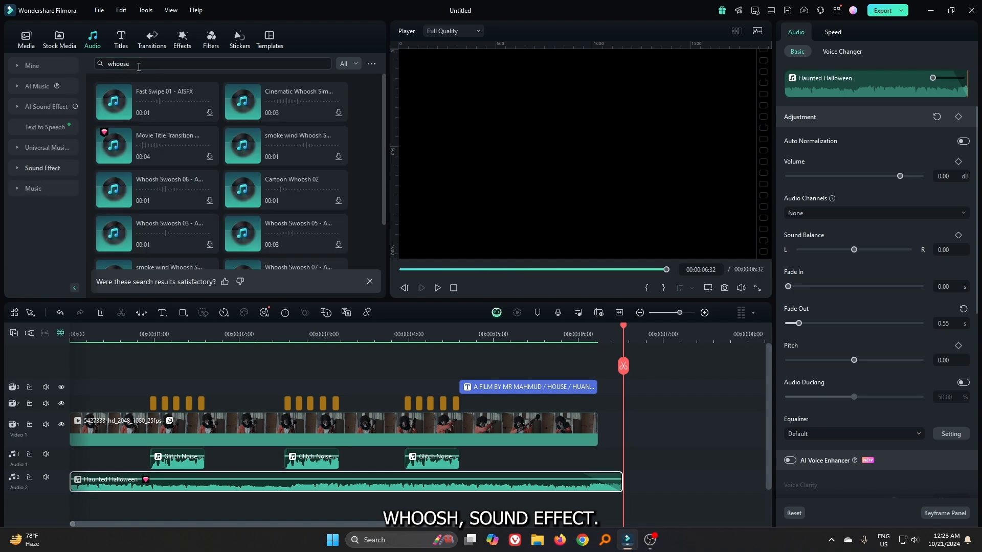
click(243, 101)
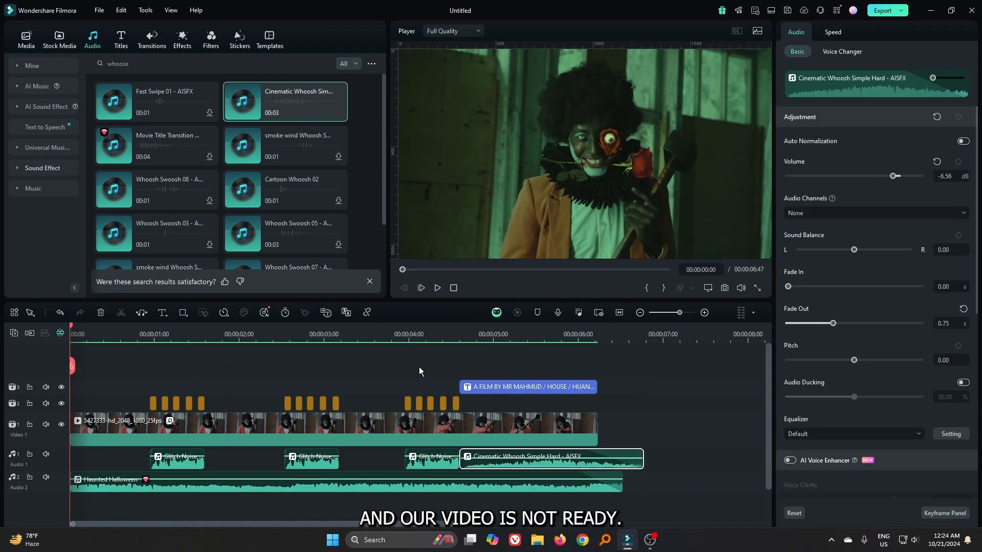
click(388, 360)
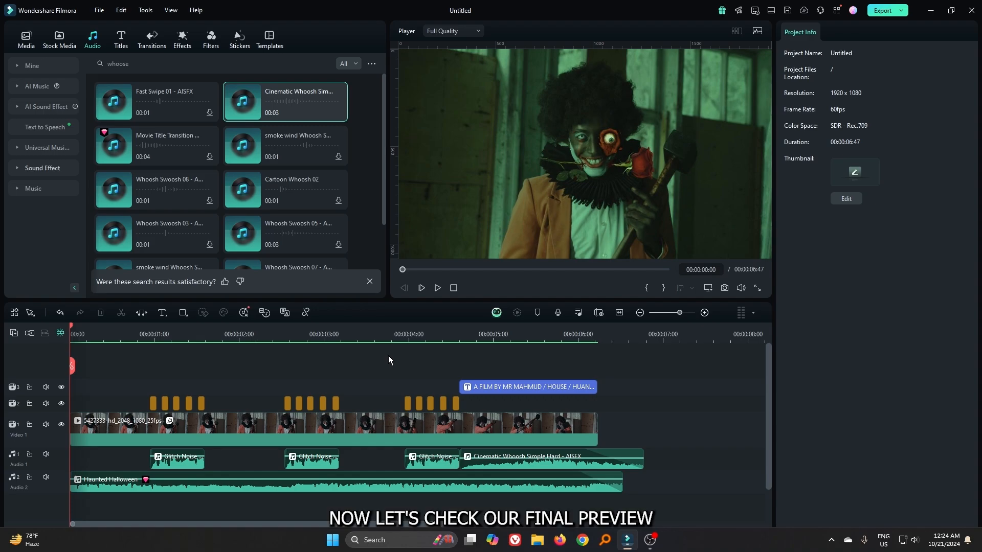
click(437, 288)
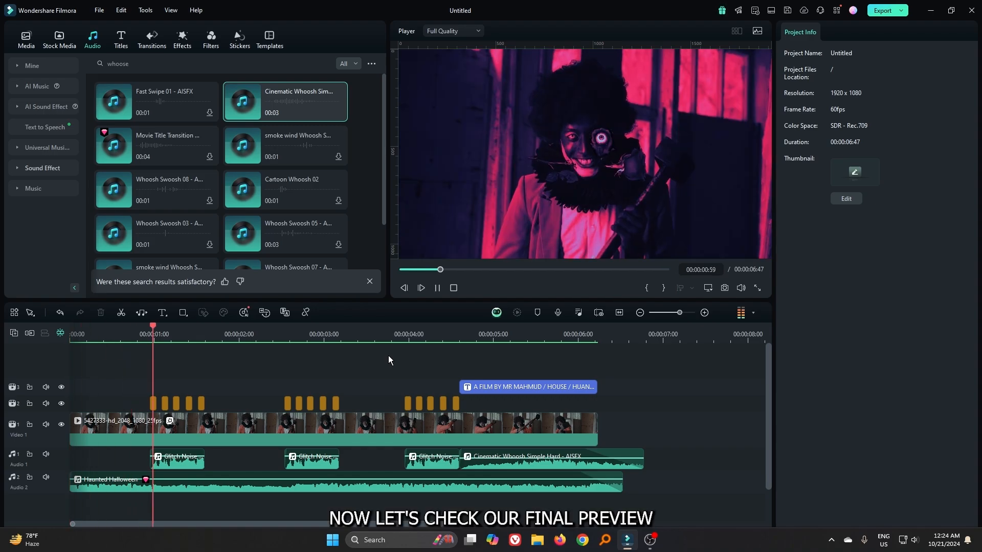